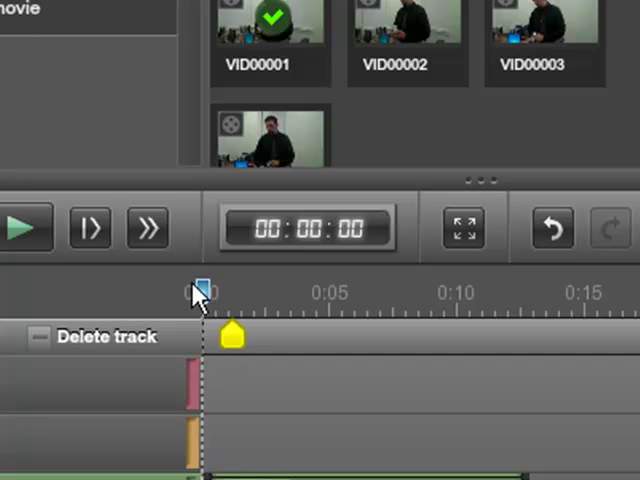
Step: Place VID00001 at the start of the Video/Image track
left_click_drag(204, 292, 232, 292)
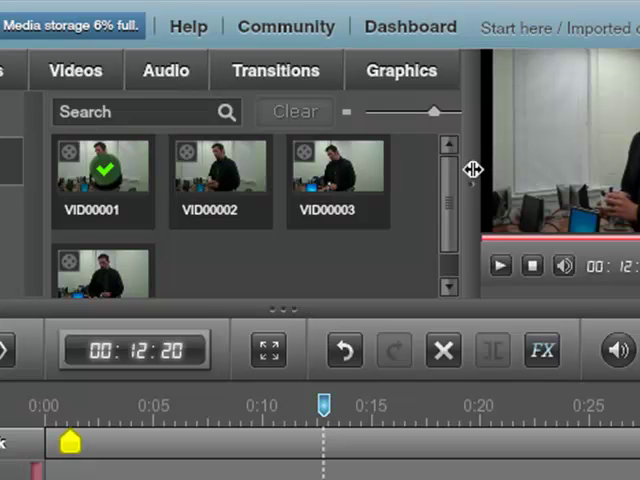
mouse_move(420, 320)
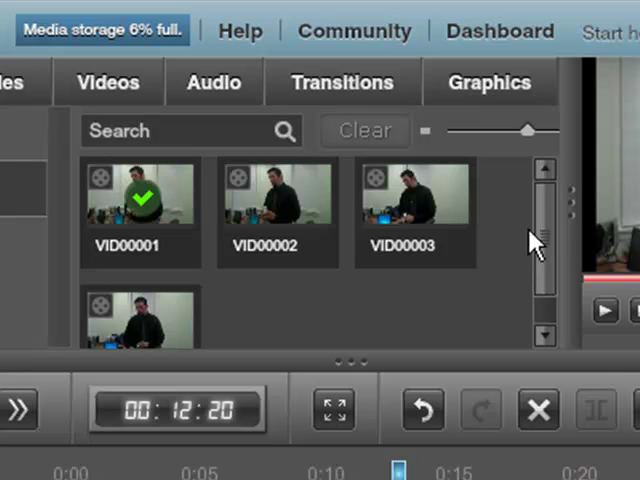
mouse_move(524, 216)
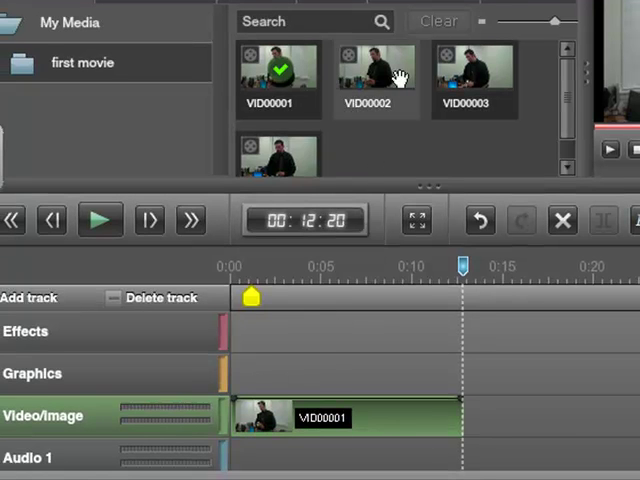
Step: Place VID00002 on the video track right after VID00001
left_click_drag(376, 78, 460, 376)
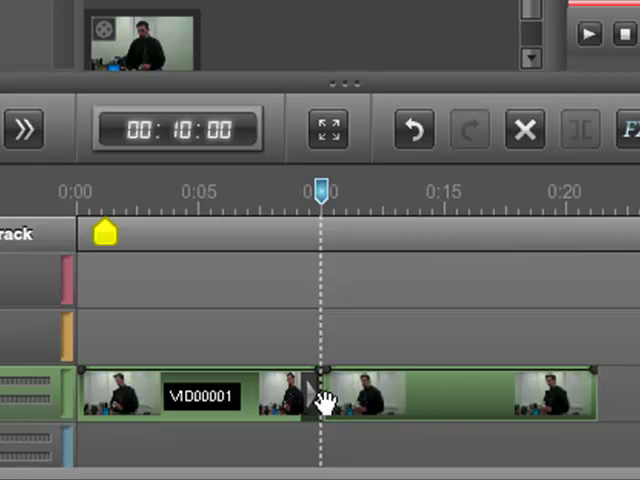
mouse_move(300, 232)
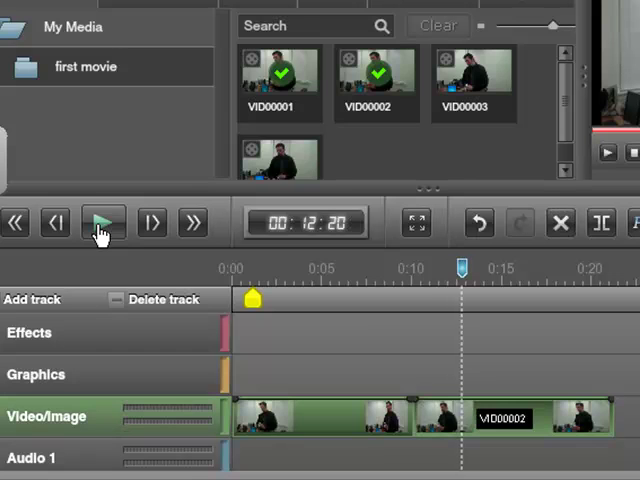
mouse_move(390, 338)
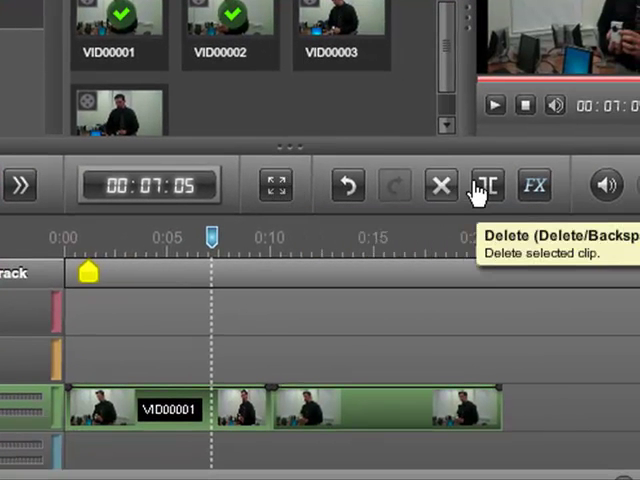
mouse_move(488, 186)
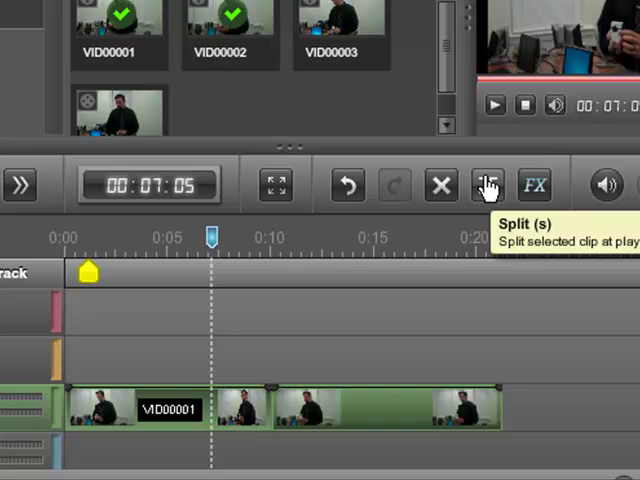
Step: Split the first clip at about 0:07 and slide the second clip left to close the gap
left_click(486, 184)
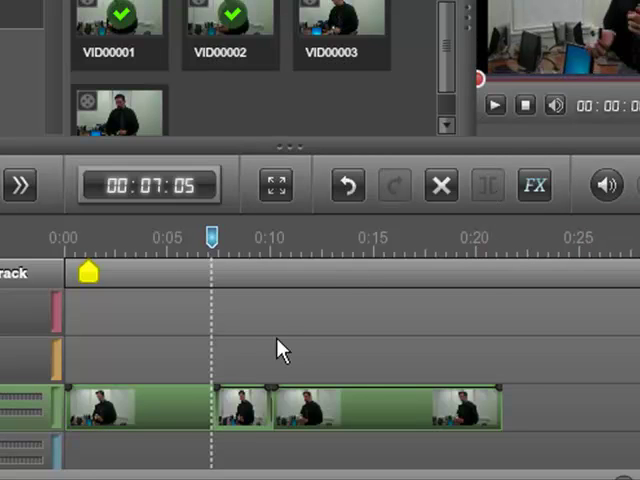
left_click_drag(210, 236, 222, 236)
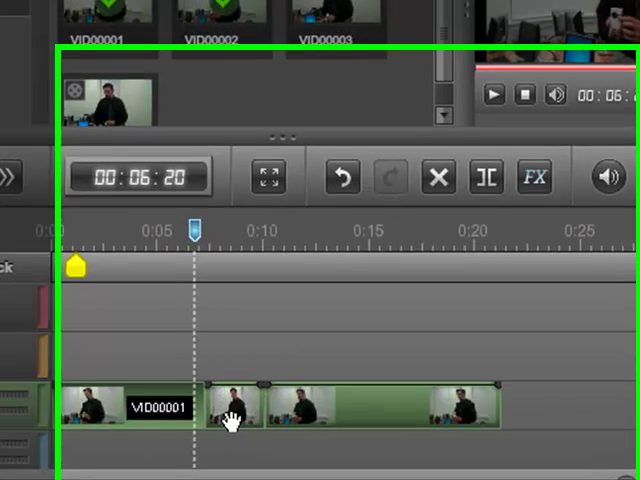
left_click(498, 96)
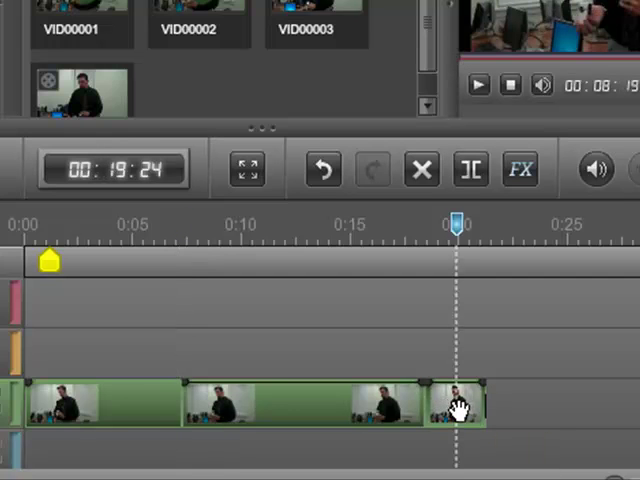
mouse_move(430, 316)
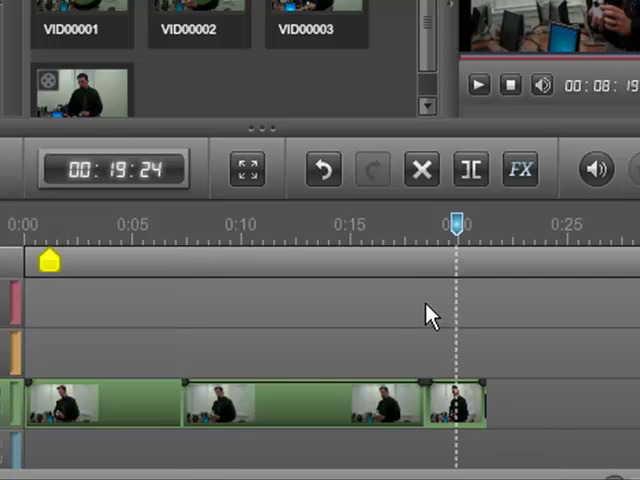
left_click(420, 168)
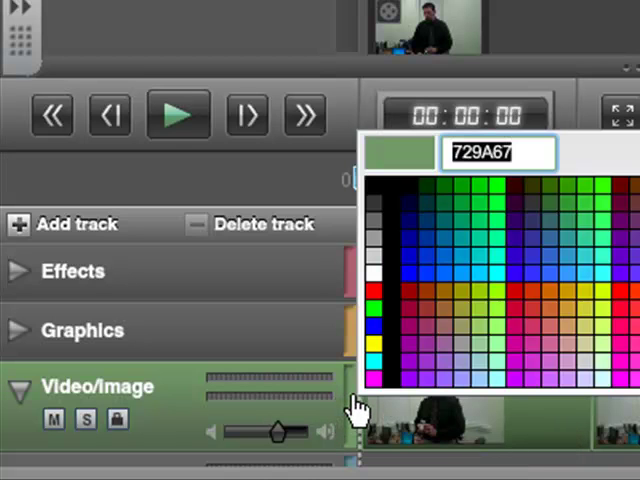
left_click(500, 330)
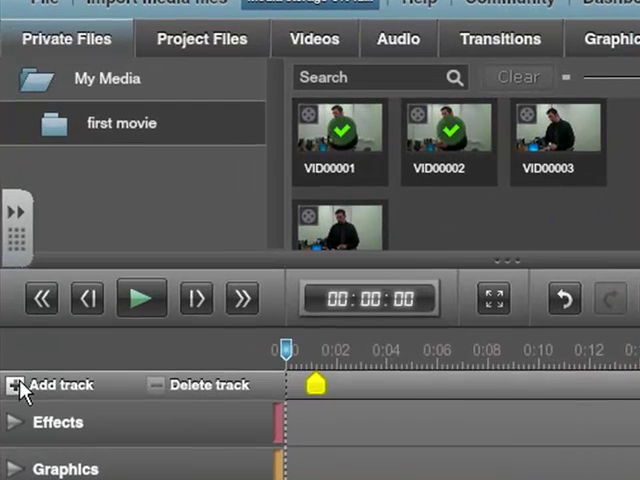
Step: Create a new Graphics layer titled 'picture in picture' with an orange colour
left_click(20, 384)
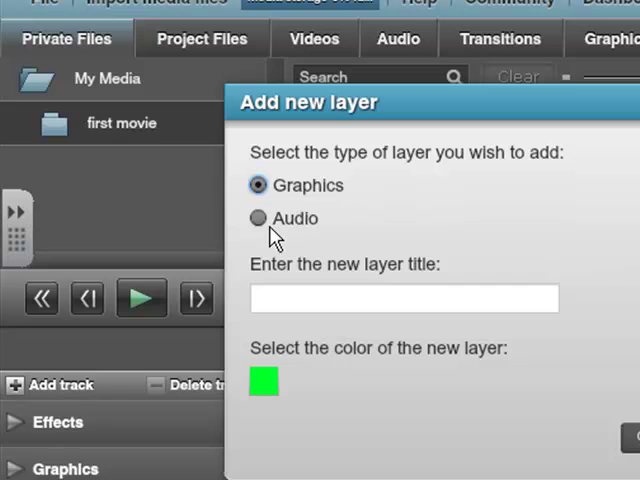
mouse_move(324, 348)
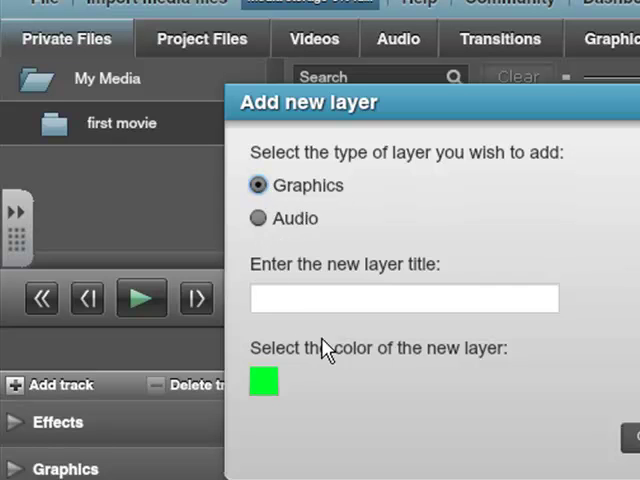
left_click(404, 298)
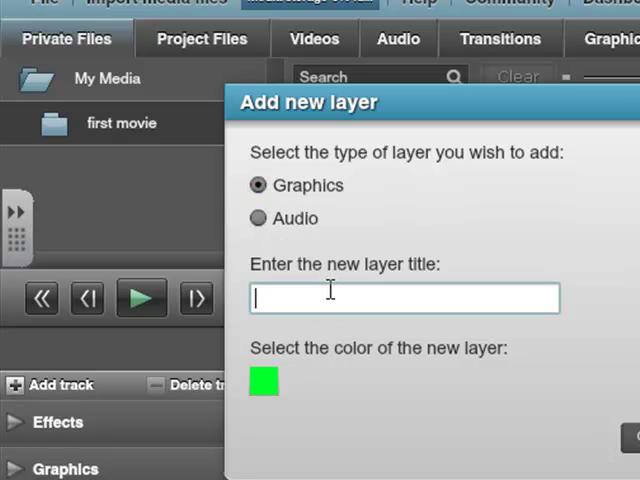
type("picture in picture")
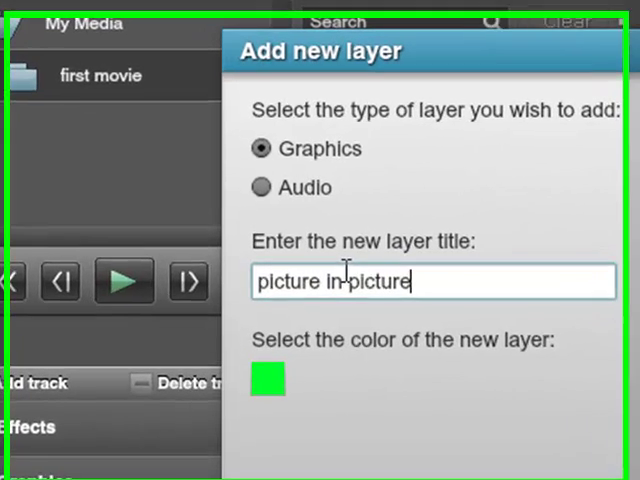
left_click(268, 380)
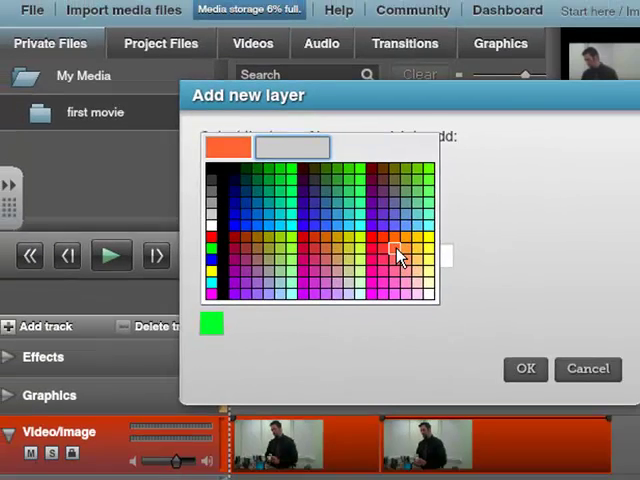
left_click(396, 250)
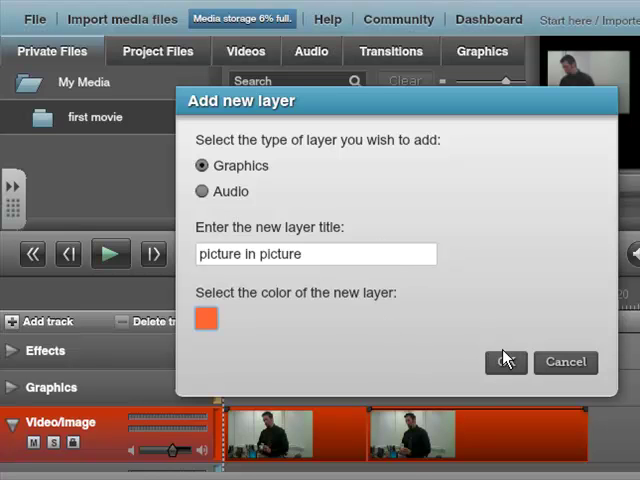
left_click(504, 362)
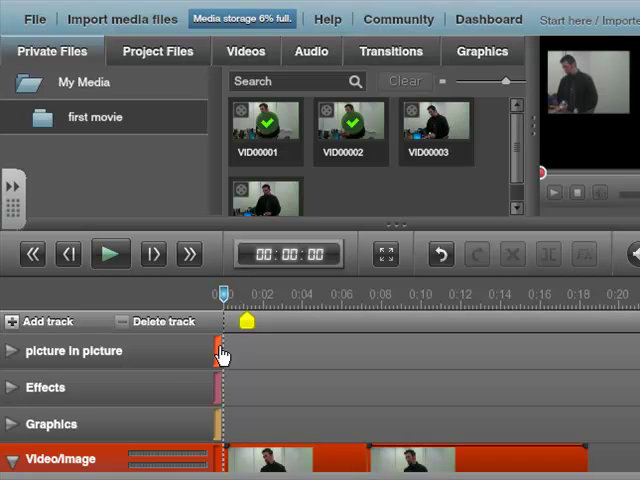
mouse_move(30, 376)
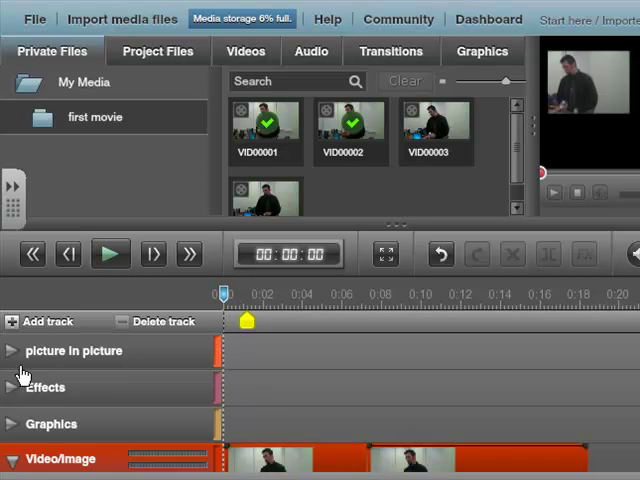
Step: Shorten the VID00003 clip on the picture in picture track to end near 0:06
left_click(12, 350)
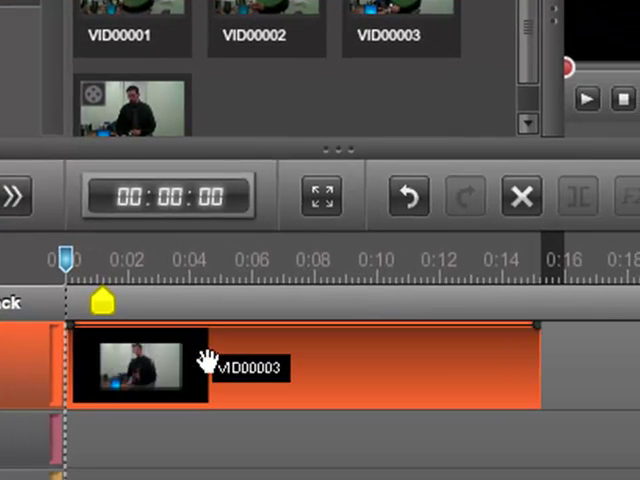
mouse_move(530, 362)
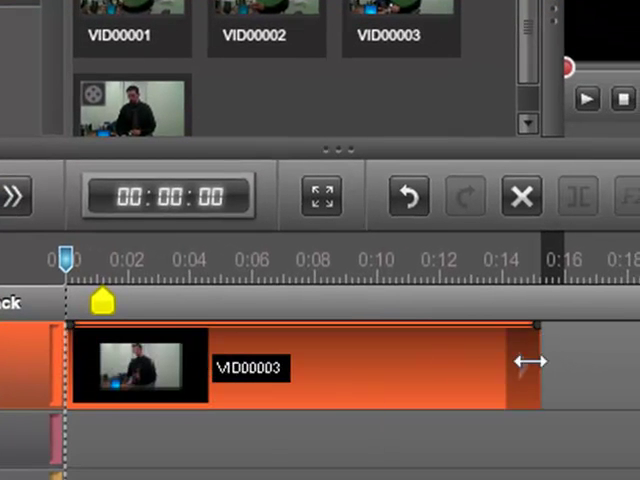
left_click_drag(536, 360, 240, 372)
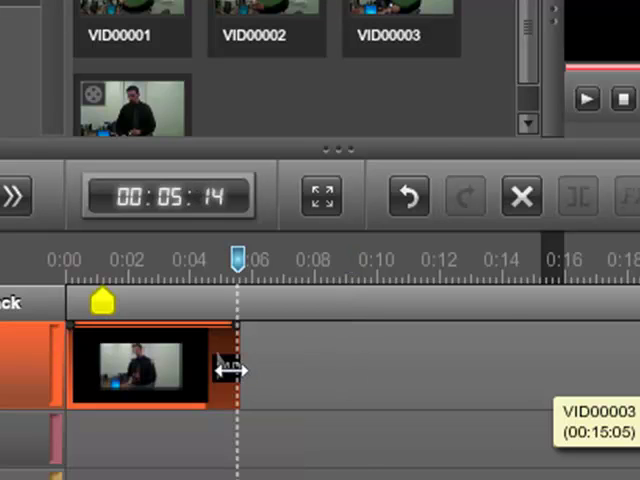
left_click_drag(230, 370, 250, 368)
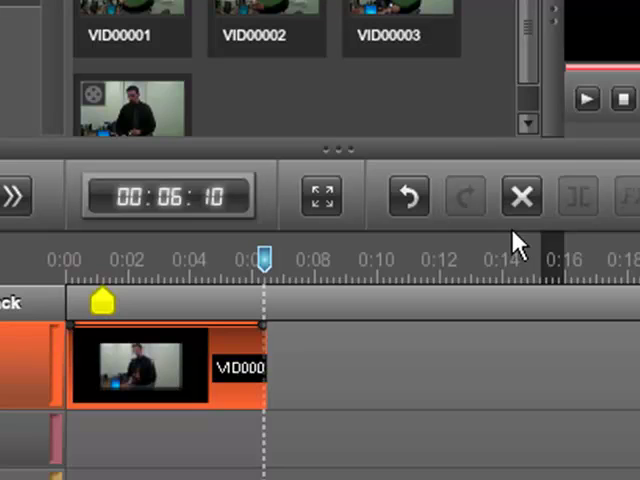
mouse_move(596, 196)
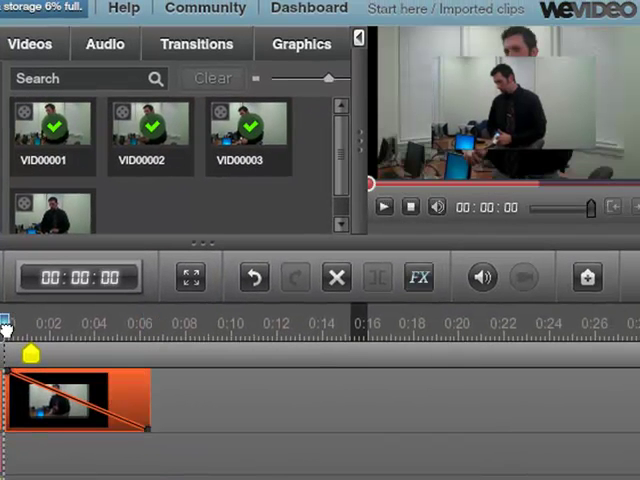
Step: Move the playhead to about six seconds along the picture in picture clip
left_click_drag(4, 318, 84, 318)
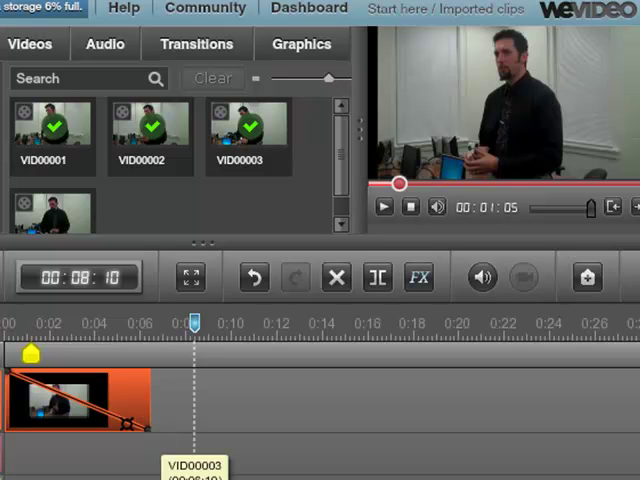
mouse_move(110, 416)
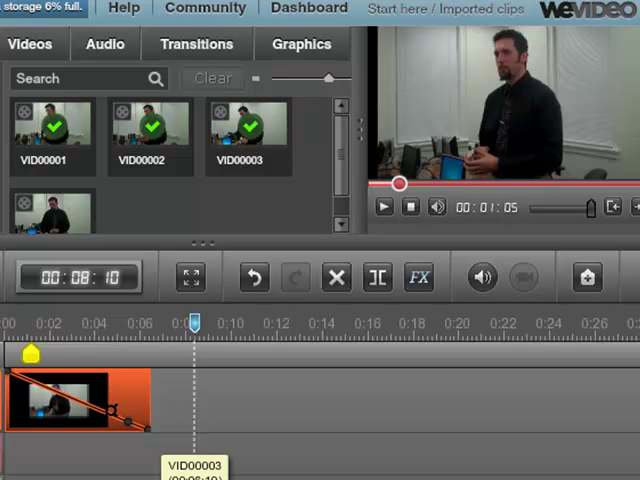
mouse_move(104, 412)
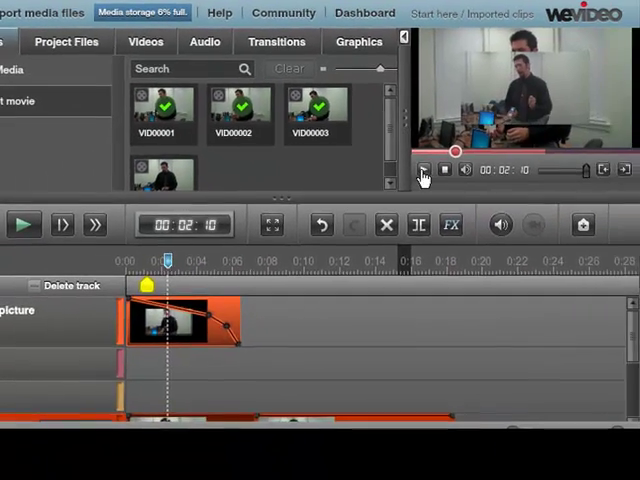
left_click(24, 224)
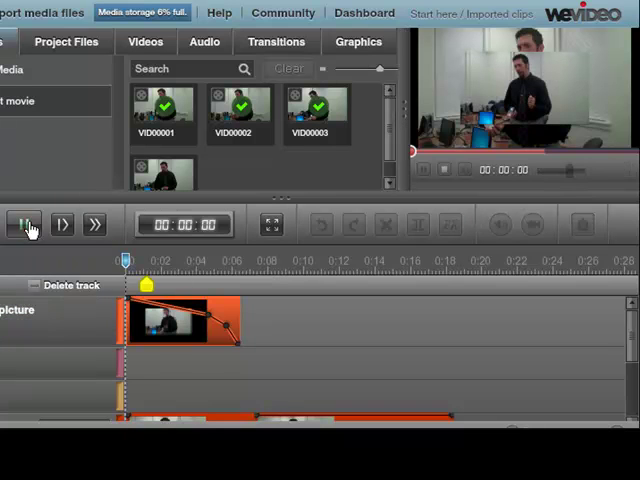
left_click(24, 224)
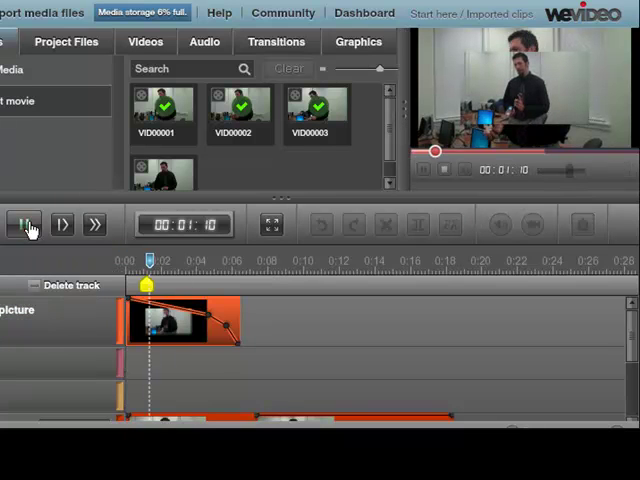
left_click(24, 224)
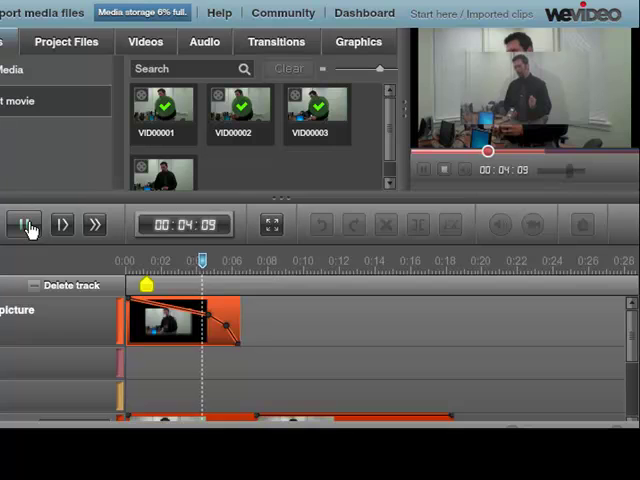
left_click(24, 224)
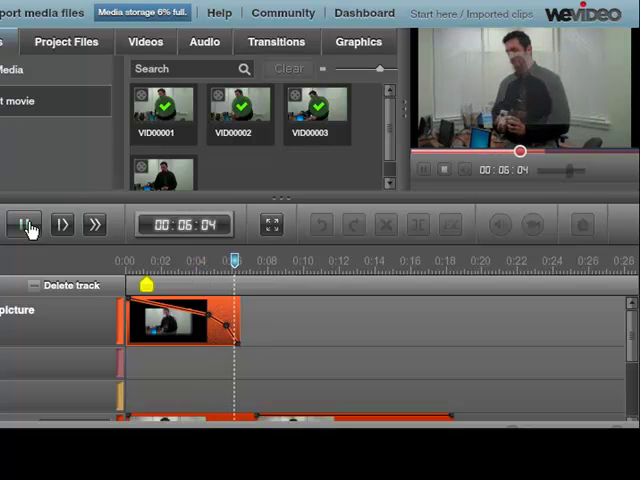